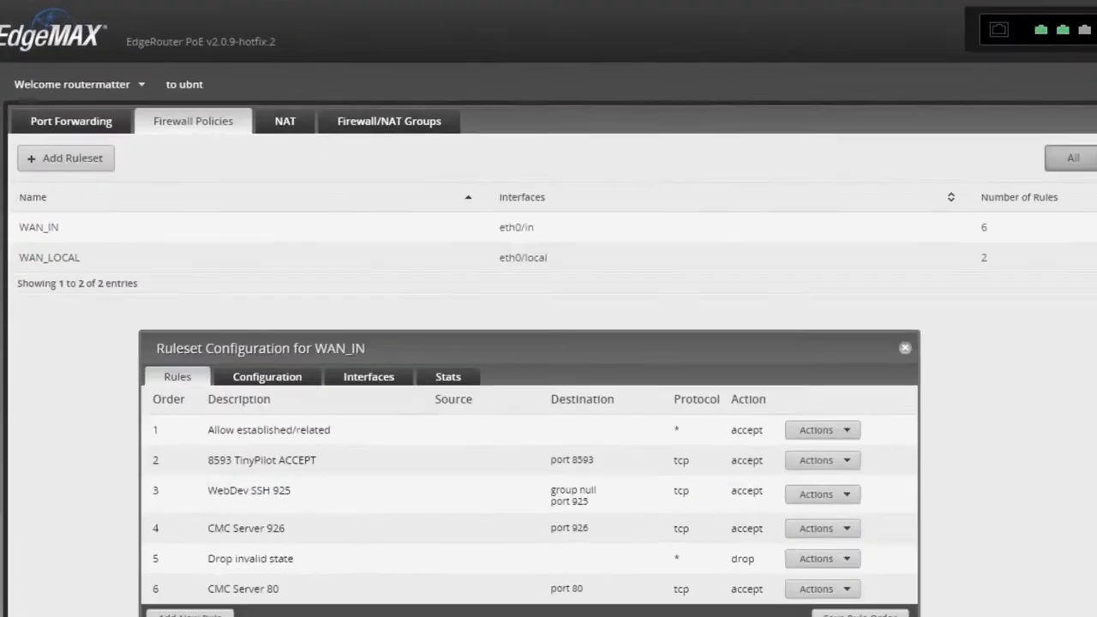
Step: Bring up the WAN_IN ruleset for editing, listing its six rules ending with CMC Server 80
{"action": "left_click", "coordinate": [906, 346]}
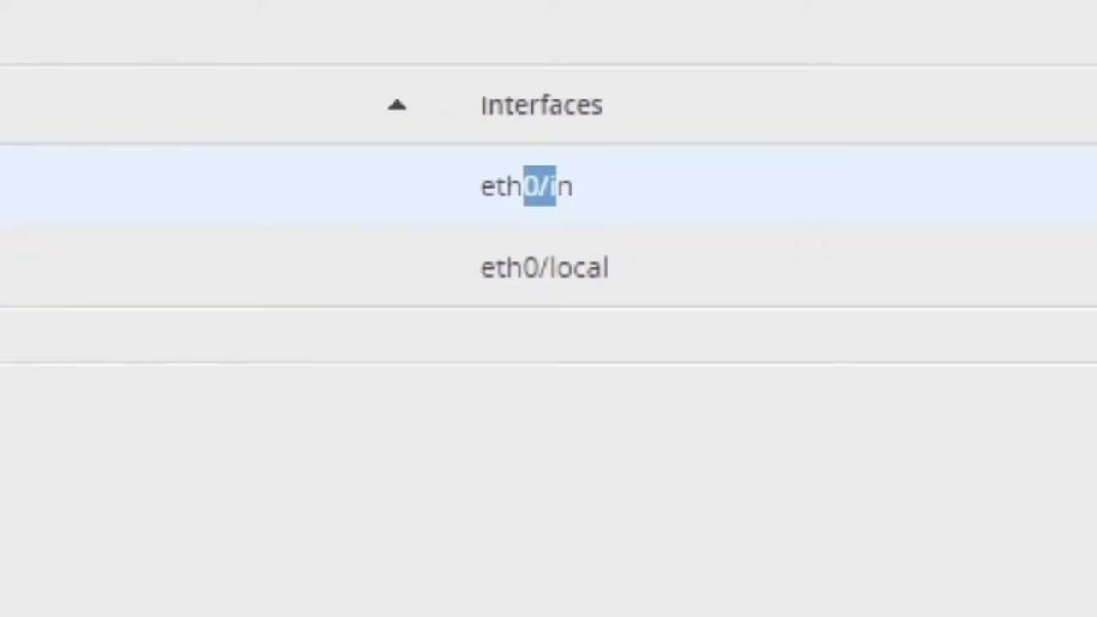
{"action": "left_click", "coordinate": [752, 31]}
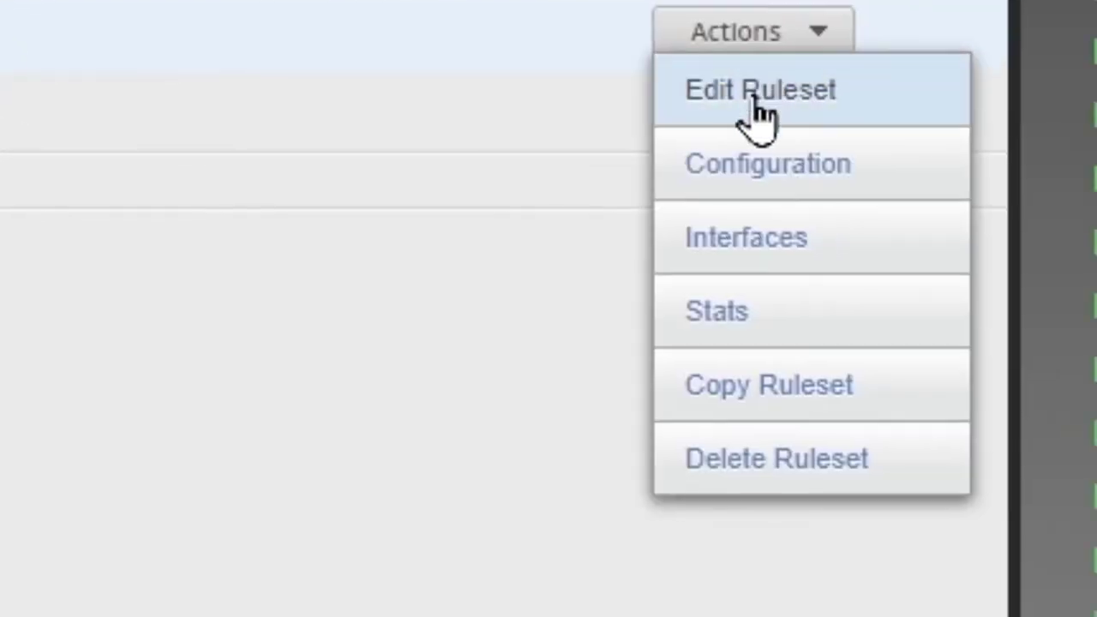
{"action": "left_click", "coordinate": [760, 90]}
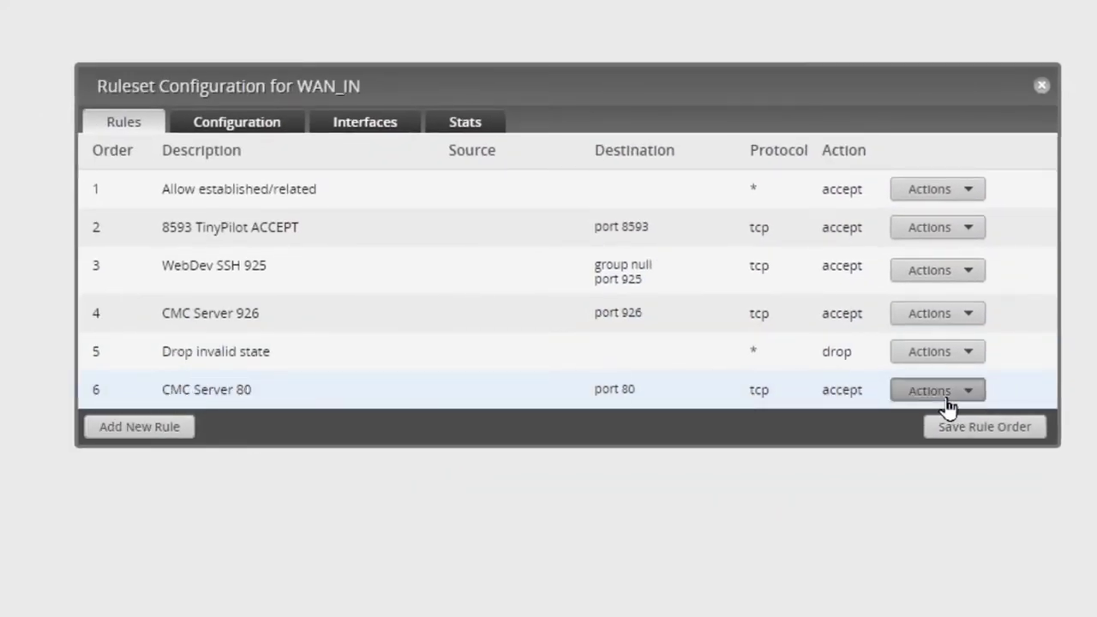
Step: Inspect the CMC Server 80 TCP accept rule's Basic, Advanced and empty Source settings
{"action": "left_click", "coordinate": [930, 389]}
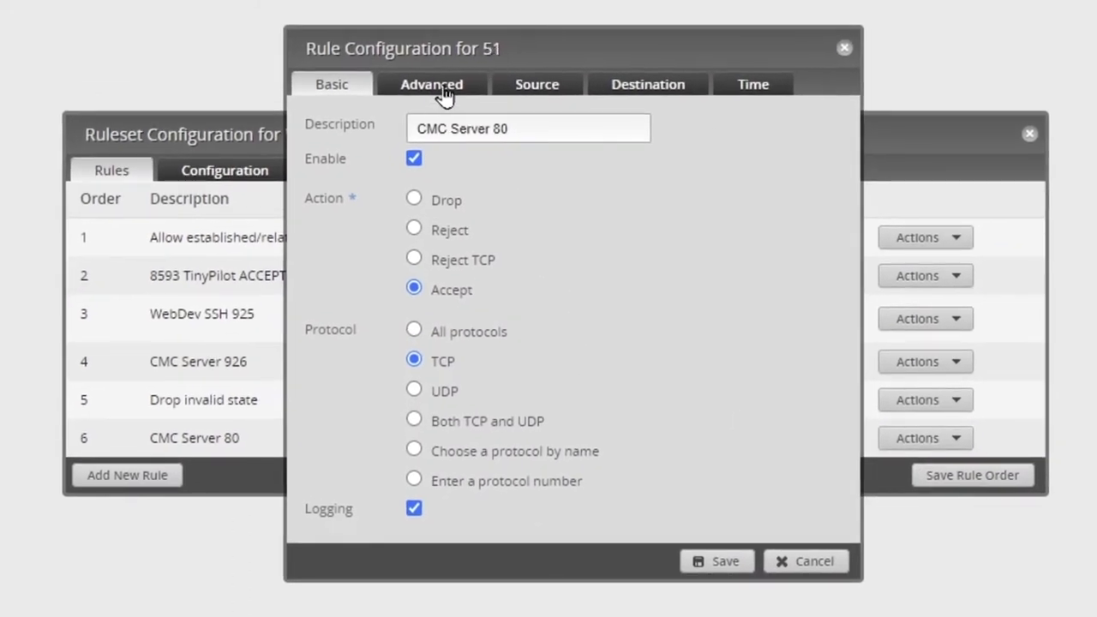
{"action": "left_click", "coordinate": [433, 84]}
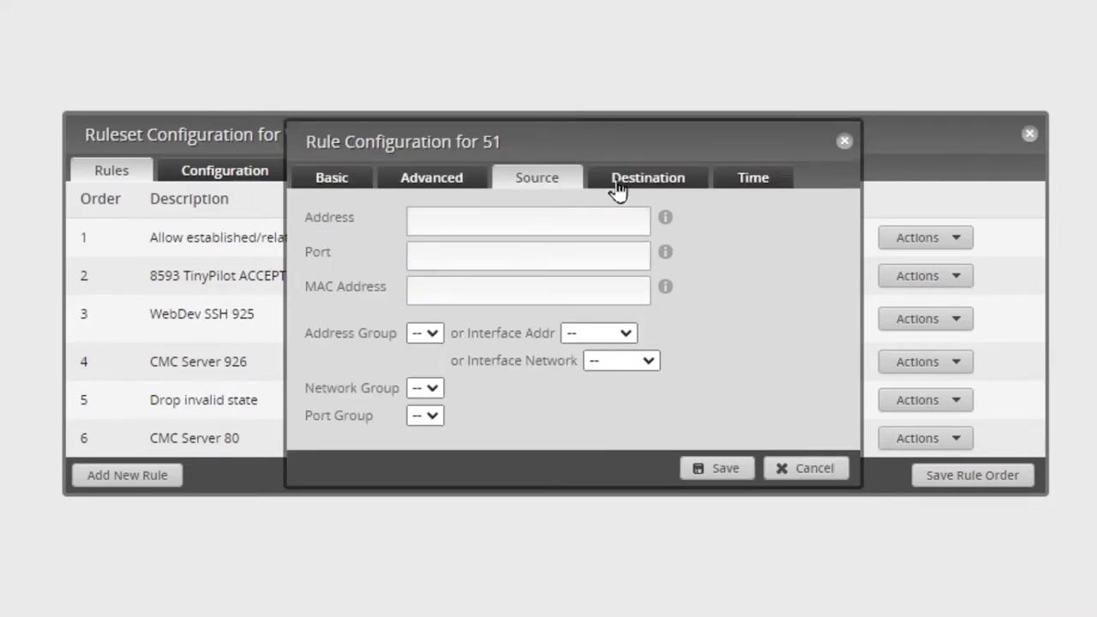
Step: Confirm CMC Server 80 targets destination port 80, cancel without changes and view the NAT rules
{"action": "left_click", "coordinate": [648, 177]}
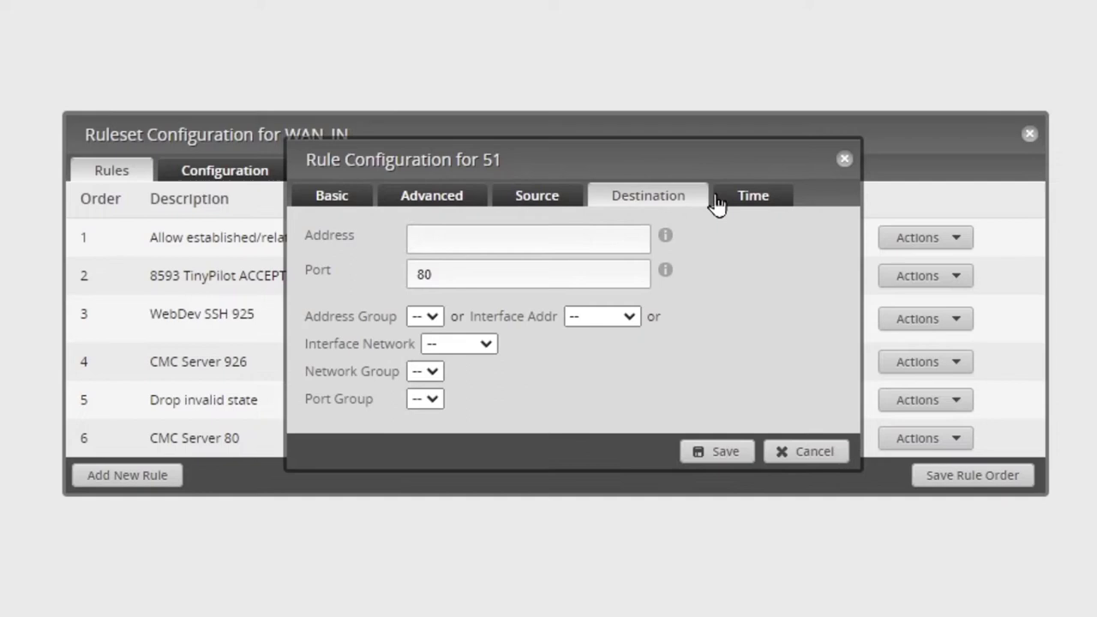
{"action": "left_click", "coordinate": [529, 275]}
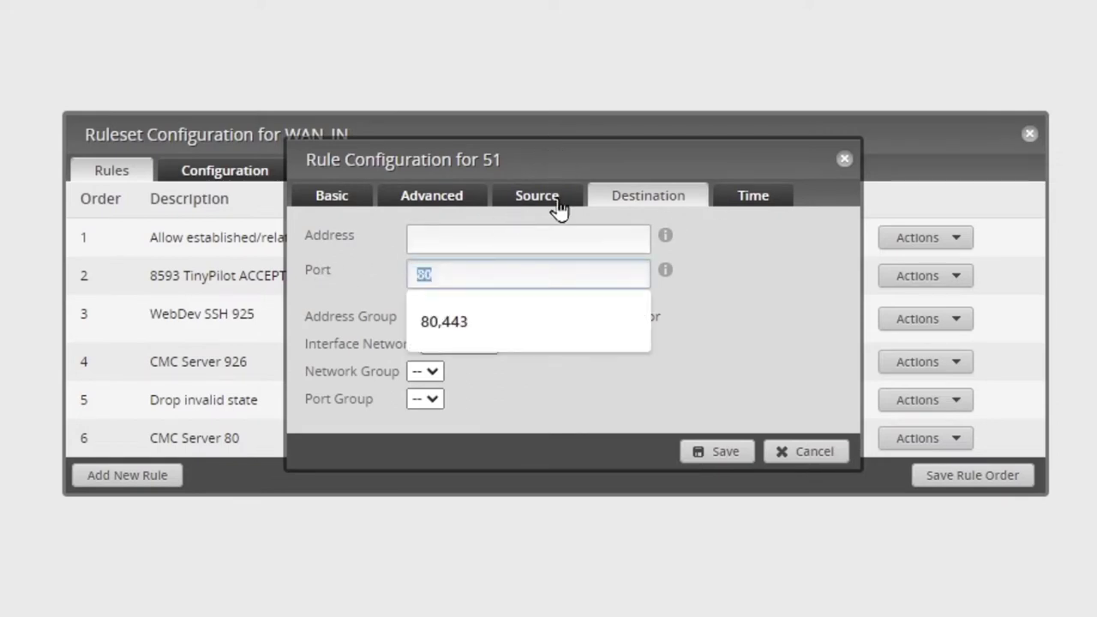
{"action": "left_click", "coordinate": [537, 196]}
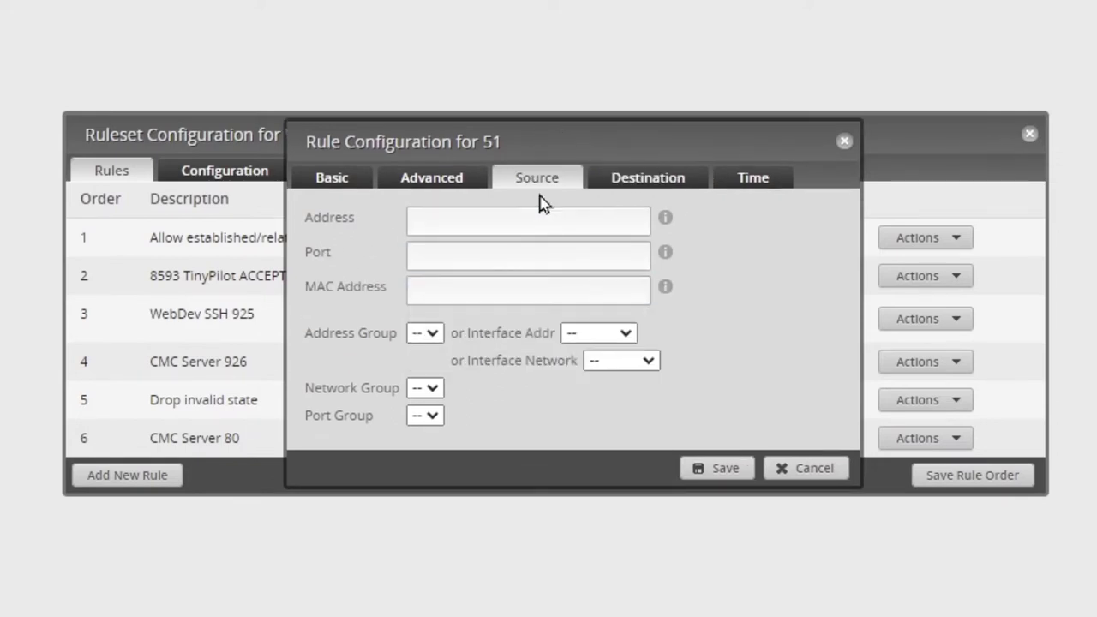
{"action": "left_click", "coordinate": [528, 254]}
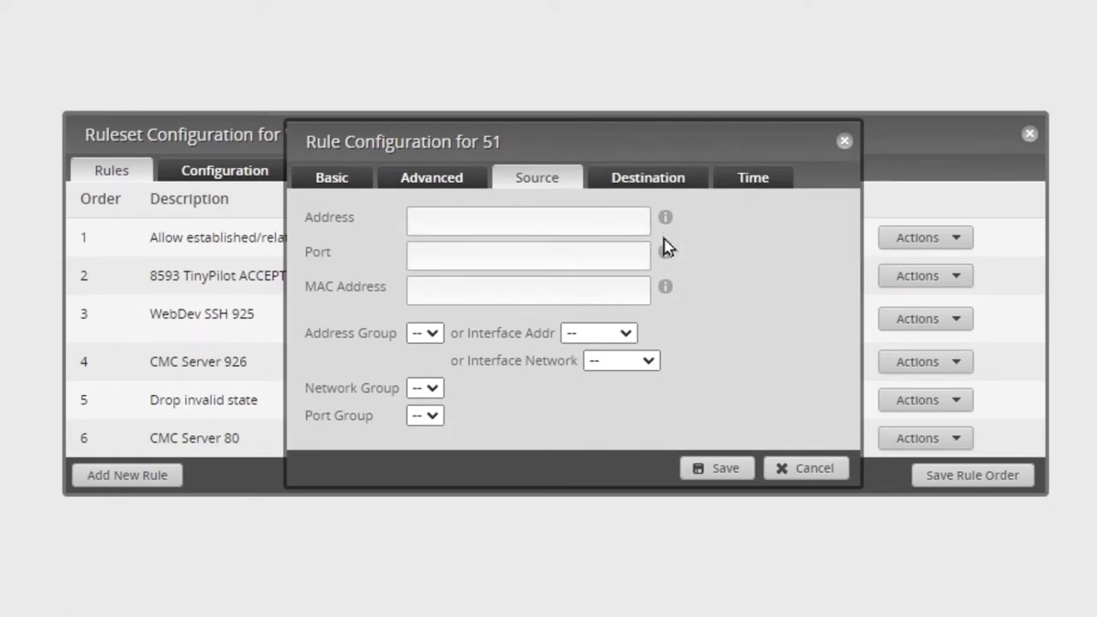
{"action": "mouse_move", "coordinate": [501, 350]}
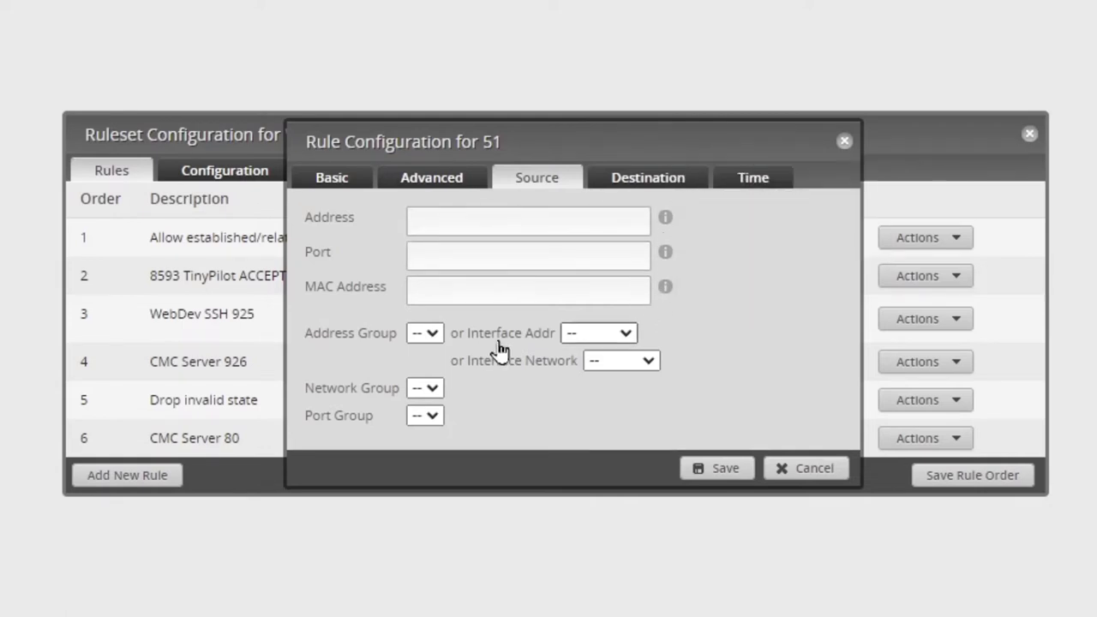
{"action": "left_click", "coordinate": [649, 176]}
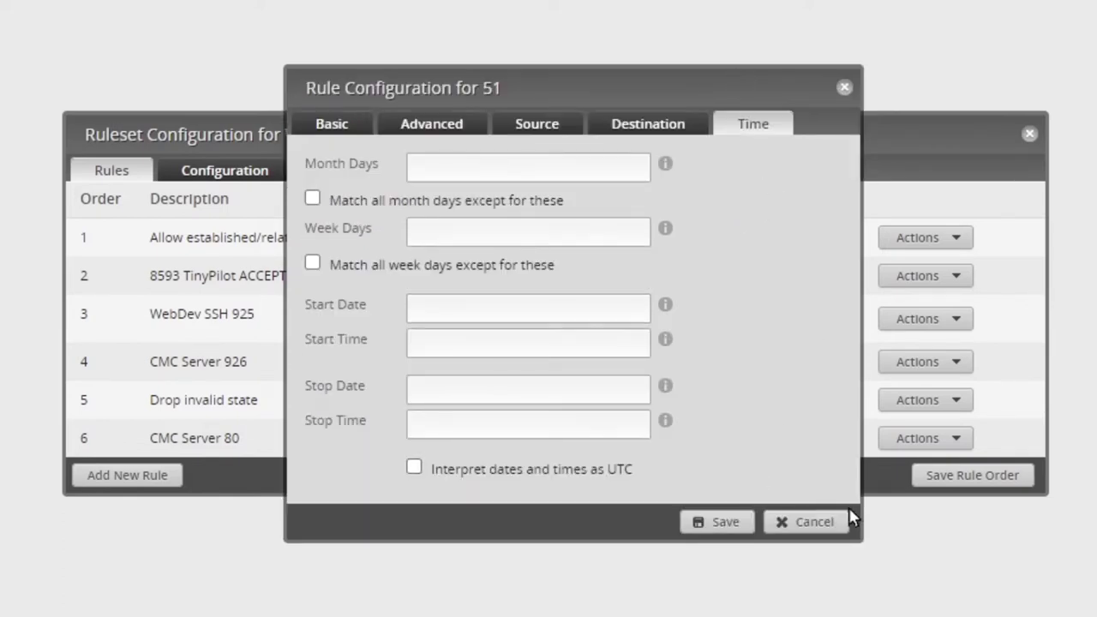
{"action": "left_click", "coordinate": [806, 521]}
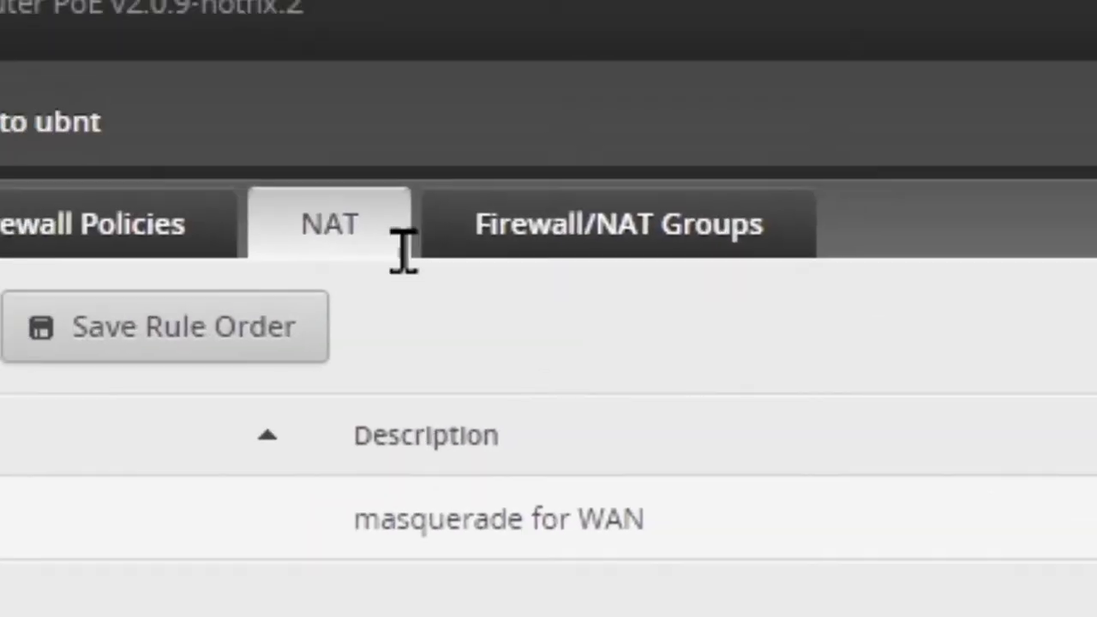
Step: Review the 80 CMC Server NAT rule translating port 80 to 192.168.89.234 port 80
{"action": "scroll", "scroll_direction": "down", "scroll_amount": 3}
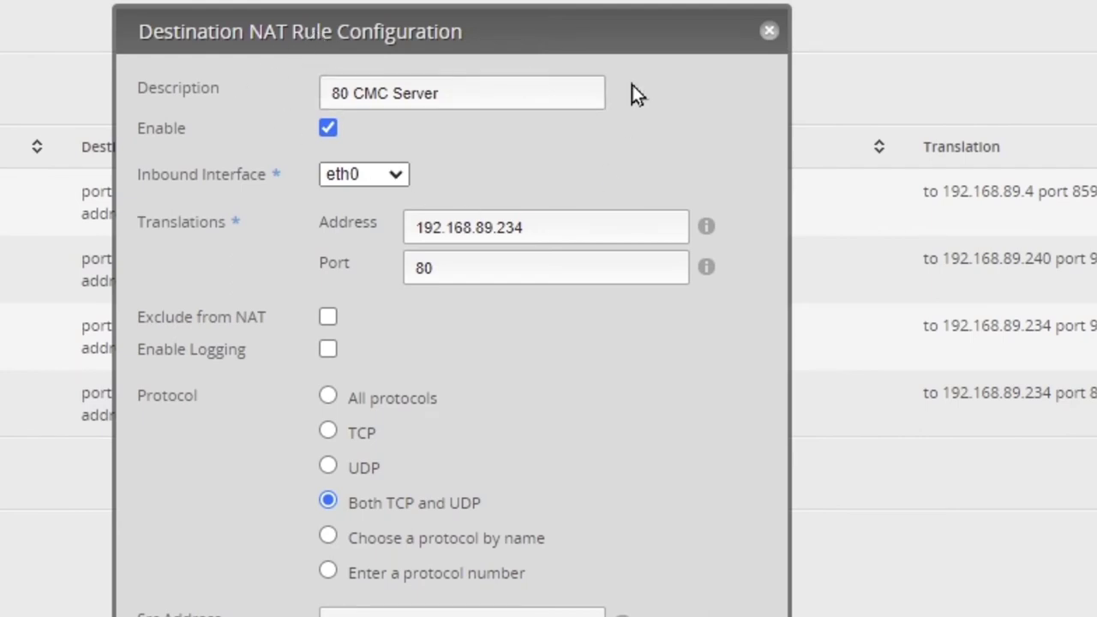
{"action": "triple_click", "coordinate": [546, 226]}
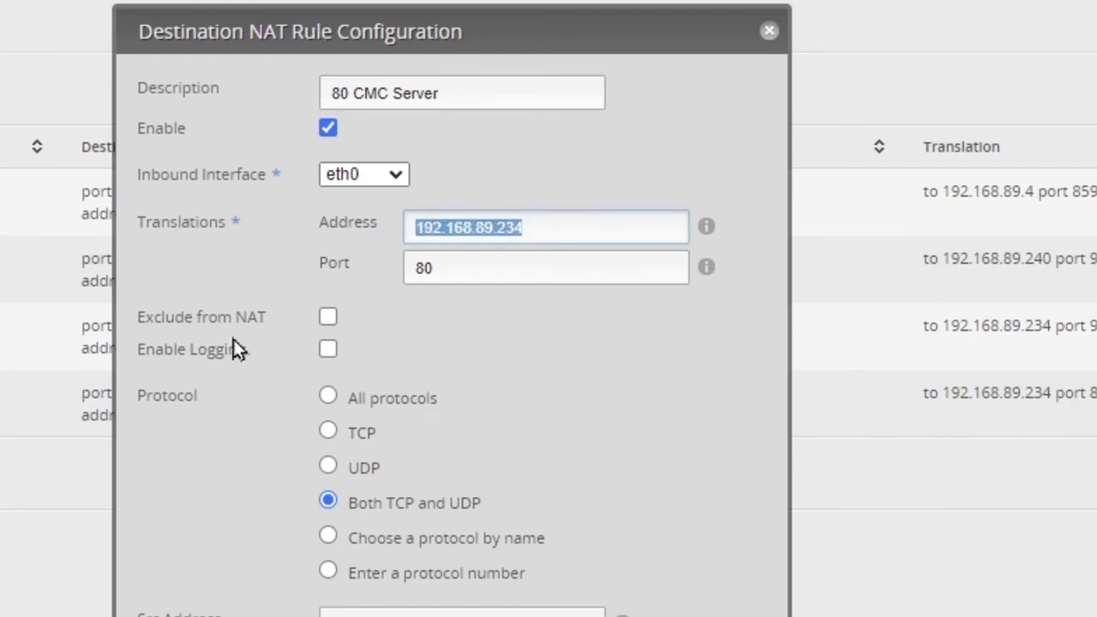
{"action": "scroll", "scroll_direction": "down", "scroll_amount": 3}
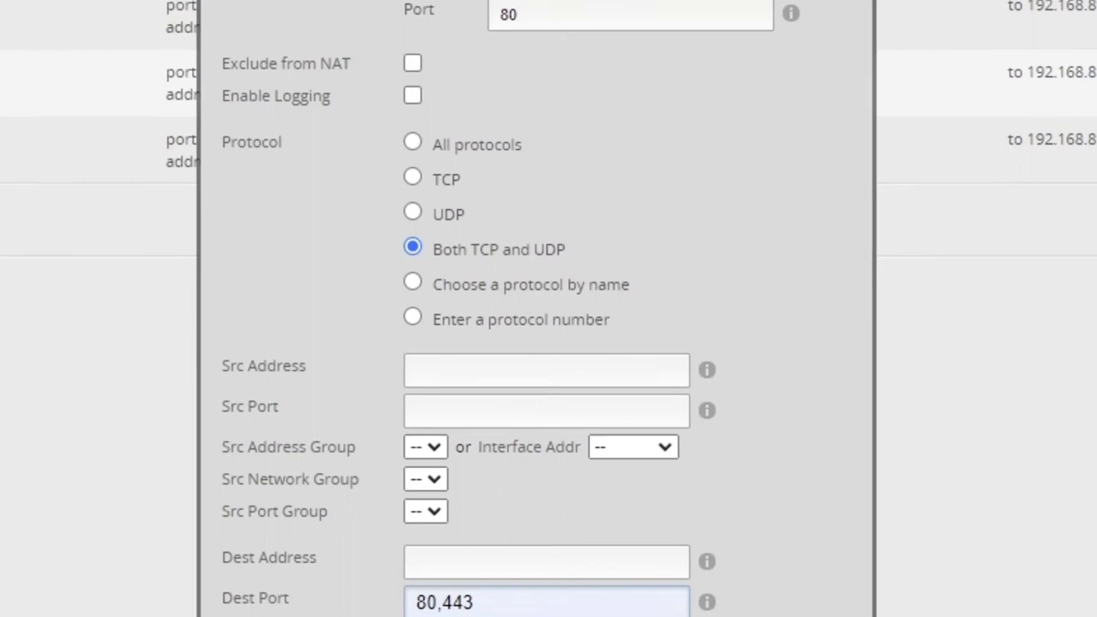
{"action": "scroll", "scroll_direction": "down", "scroll_amount": 3}
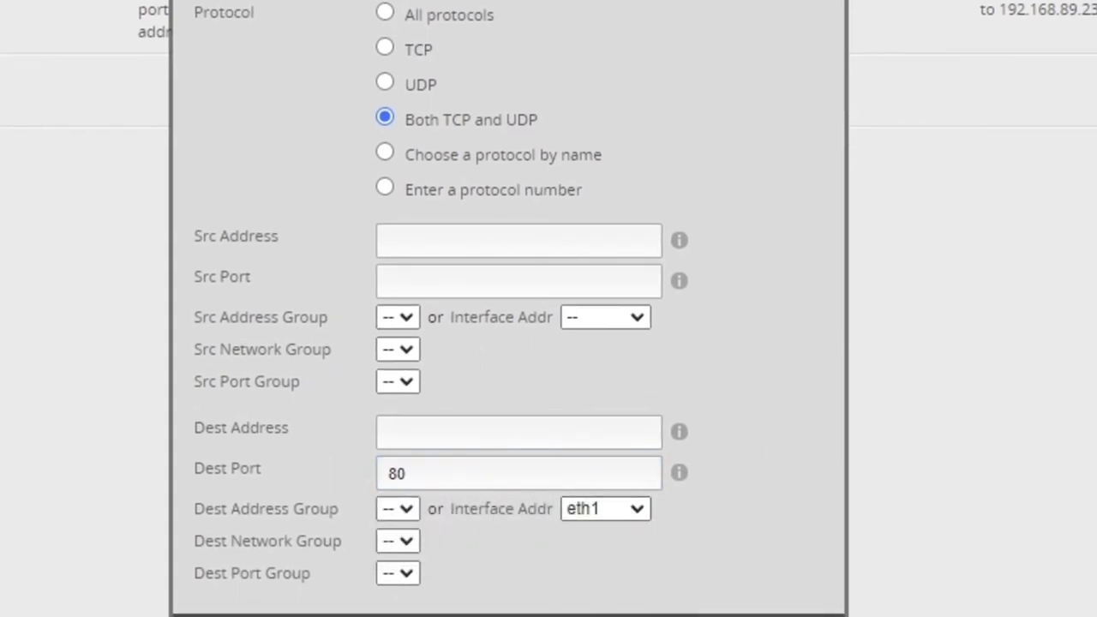
{"action": "mouse_move", "coordinate": [689, 609]}
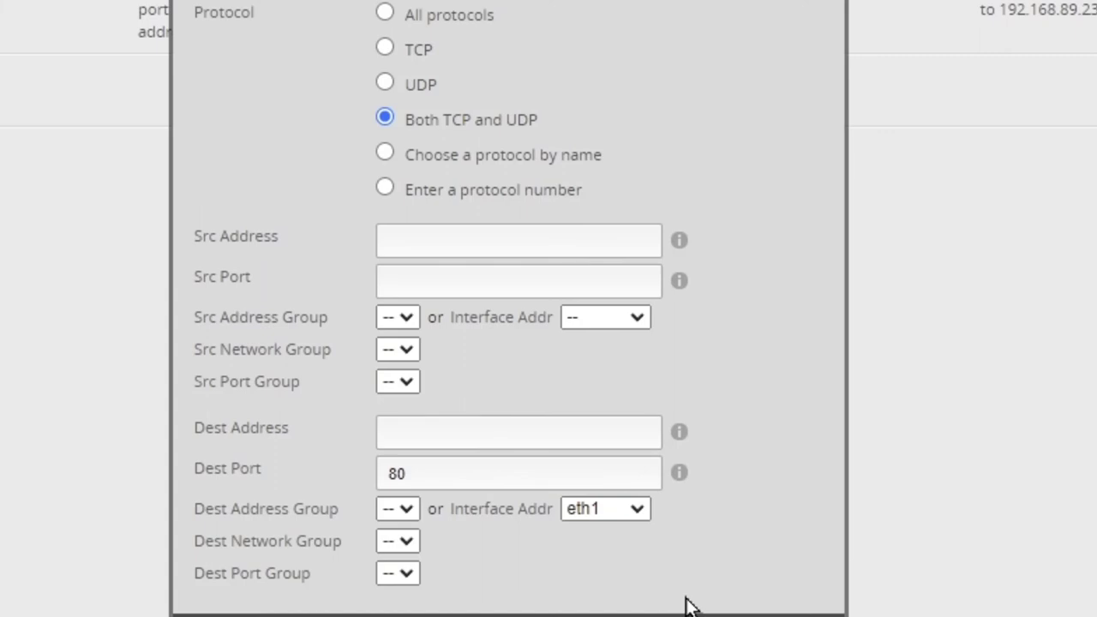